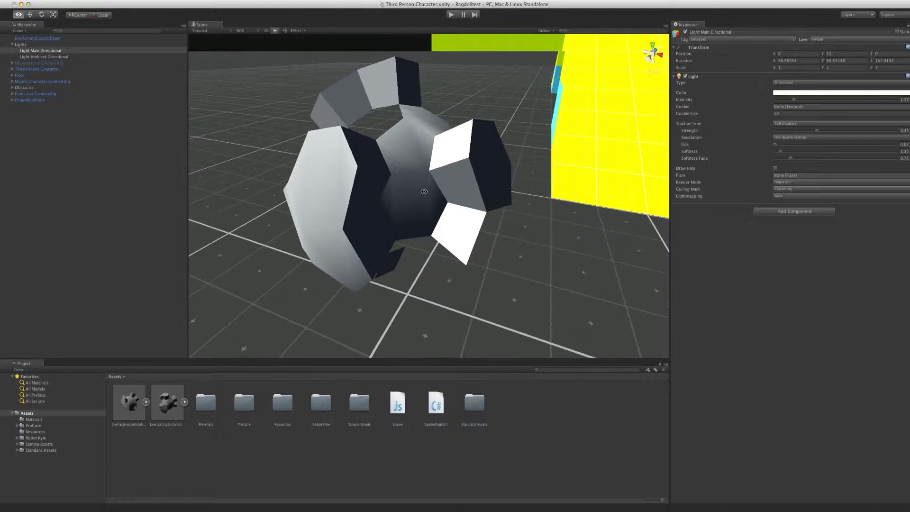
# Step: Orbit around the Gobstopper to view its faces and central hexagon, then select the mesh
pyautogui.moveTo(424, 191); pyautogui.dragTo(453, 196)
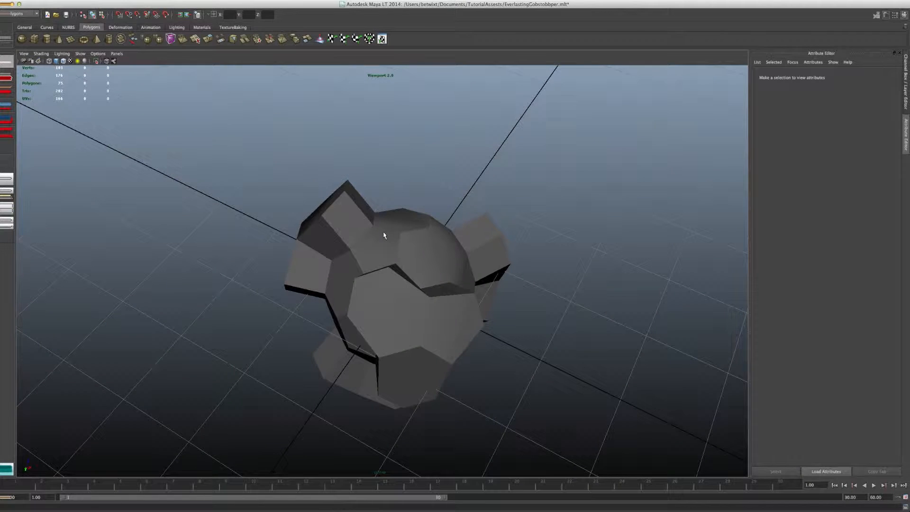
pyautogui.moveTo(382, 235); pyautogui.dragTo(319, 227)
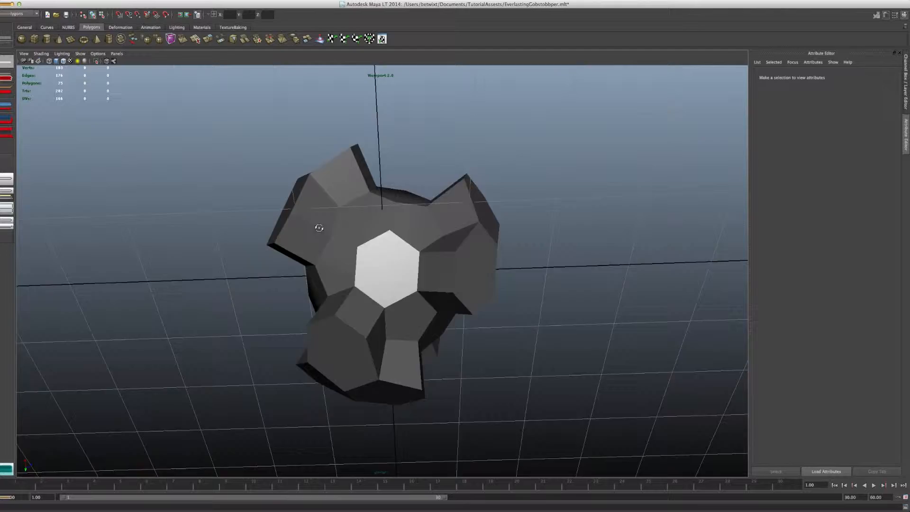
pyautogui.moveTo(319, 227); pyautogui.dragTo(398, 333)
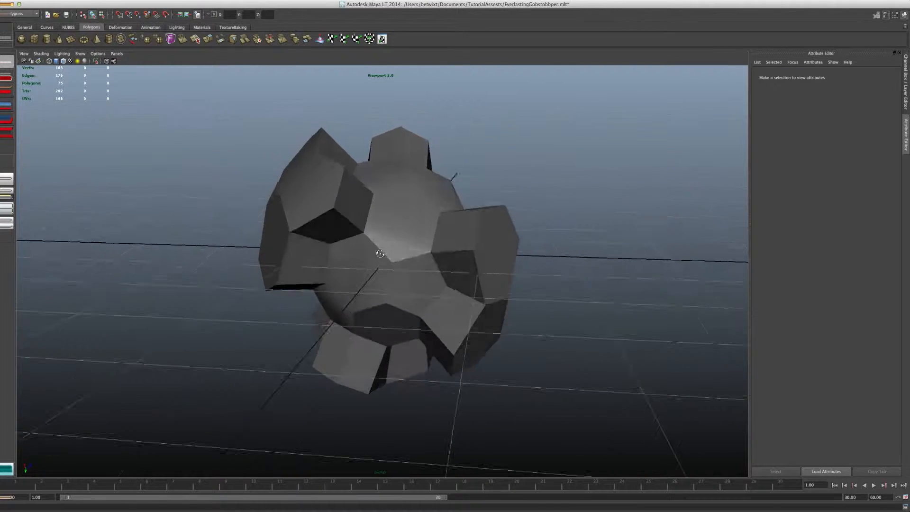
pyautogui.moveTo(380, 254); pyautogui.dragTo(502, 289)
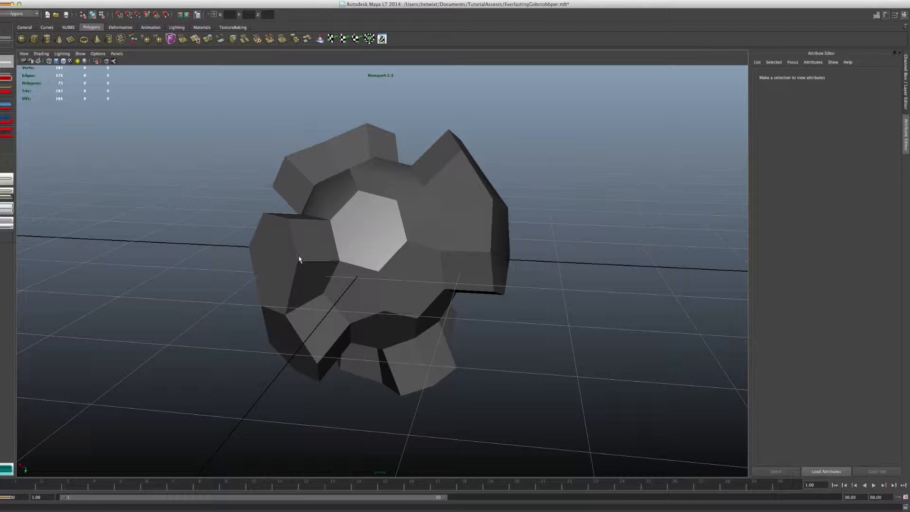
pyautogui.moveTo(383, 291)
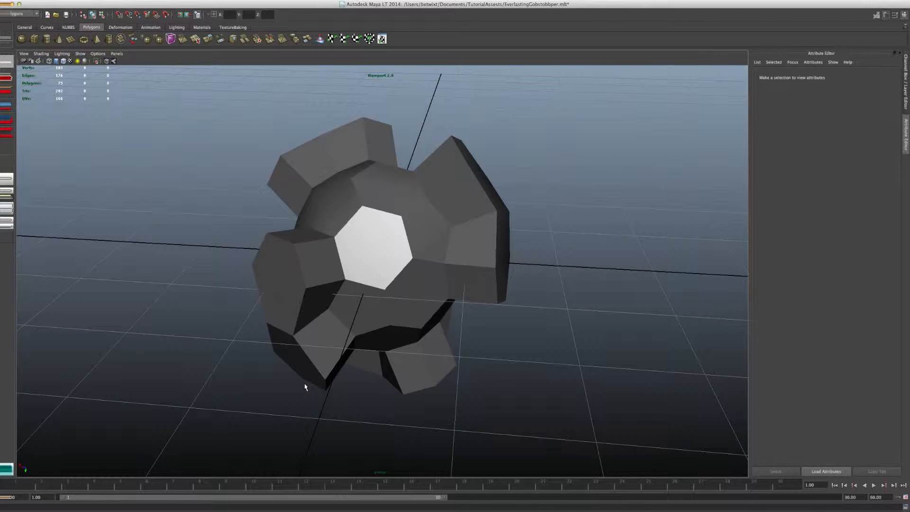
pyautogui.moveTo(364, 244)
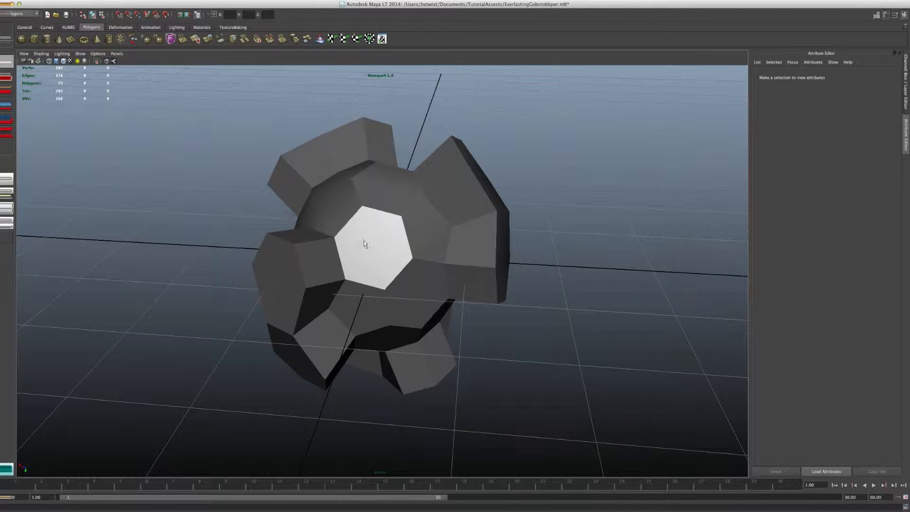
pyautogui.click(365, 244)
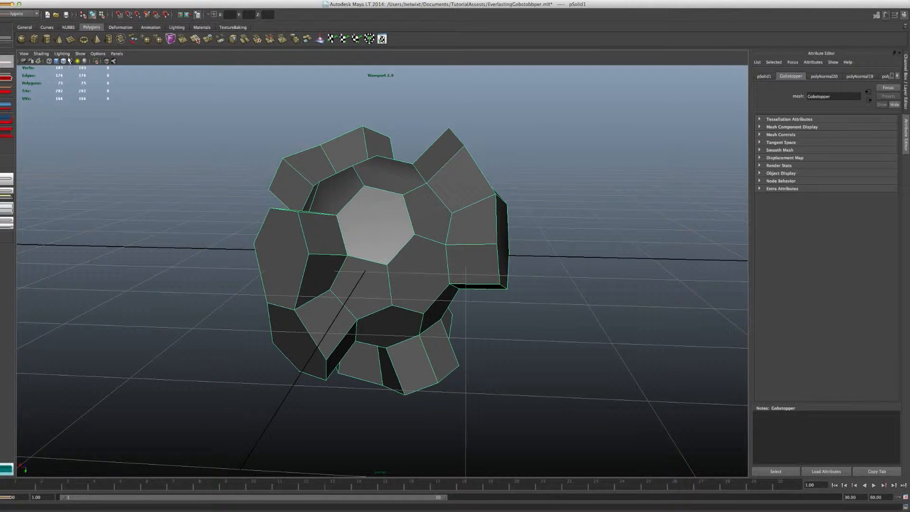
# Step: Uncheck Two Sided Lighting in the viewport Lighting menu and zoom out to the whole model
pyautogui.click(62, 53)
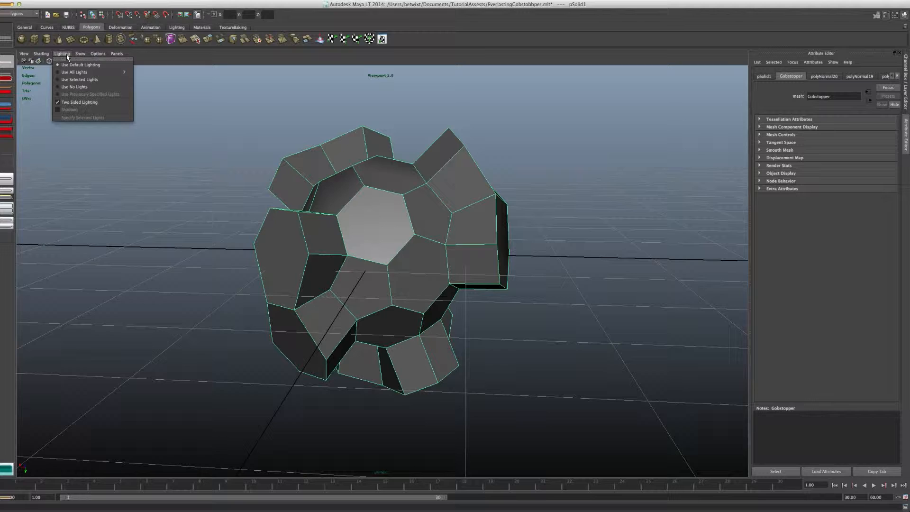
pyautogui.moveTo(80, 102)
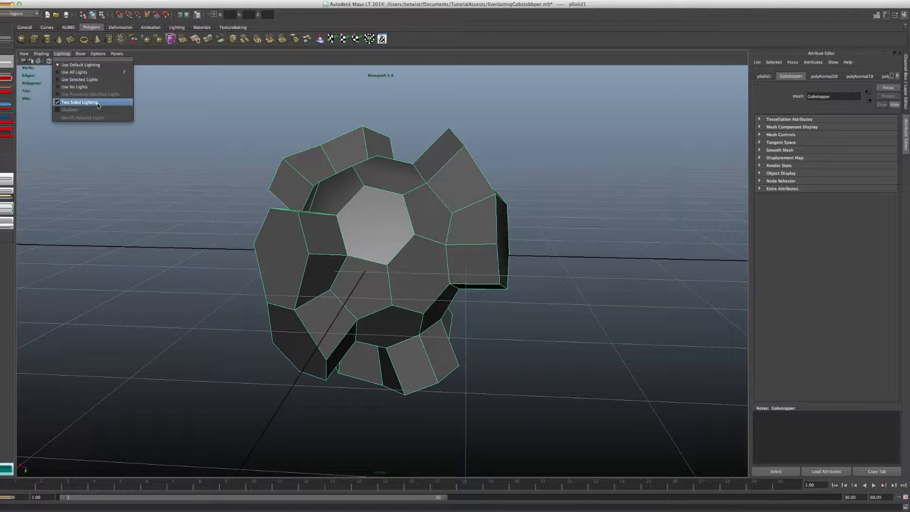
pyautogui.click(59, 102)
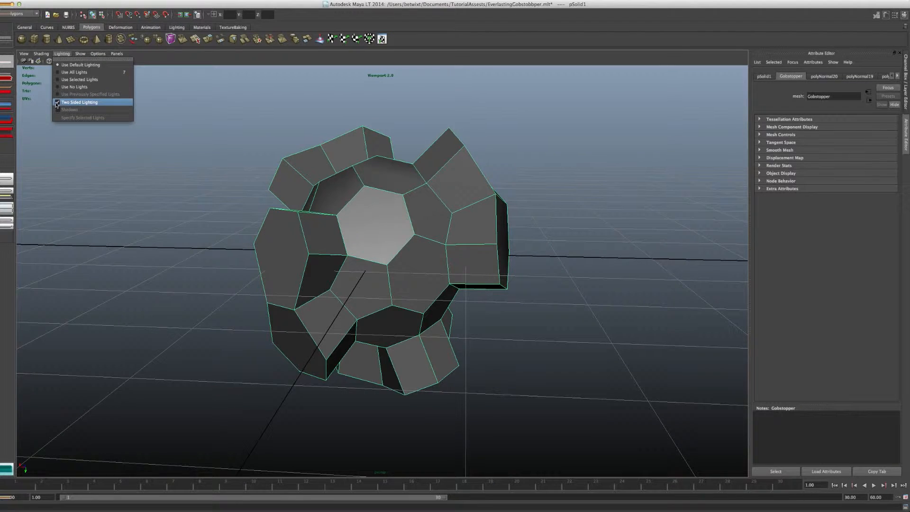
pyautogui.click(79, 102)
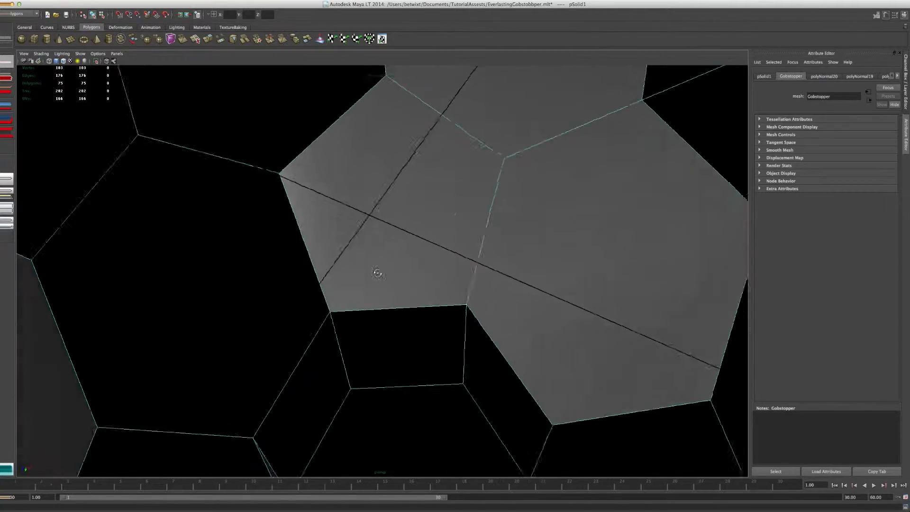
pyautogui.moveTo(378, 273); pyautogui.dragTo(331, 344)
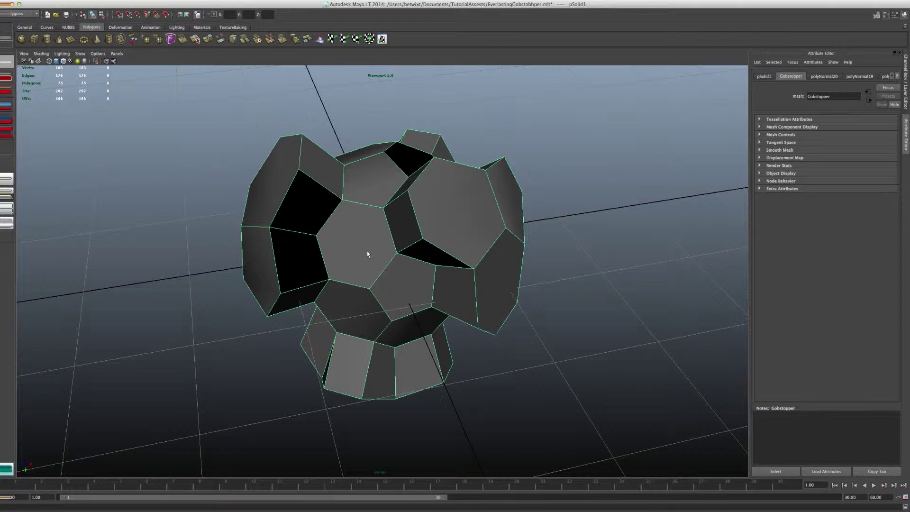
# Step: Turn on Display > Polygons > Vertex Normals from the hotbox and orbit to examine them
pyautogui.press('space')
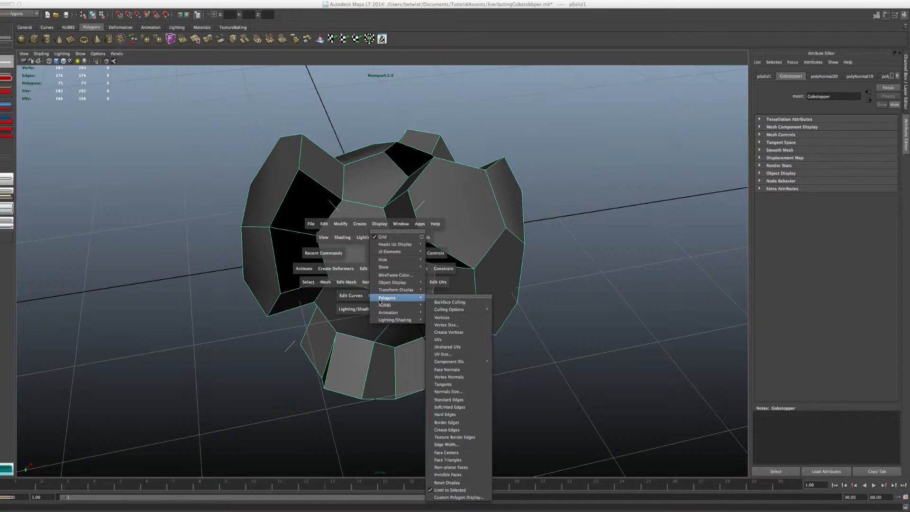
pyautogui.moveTo(449, 377)
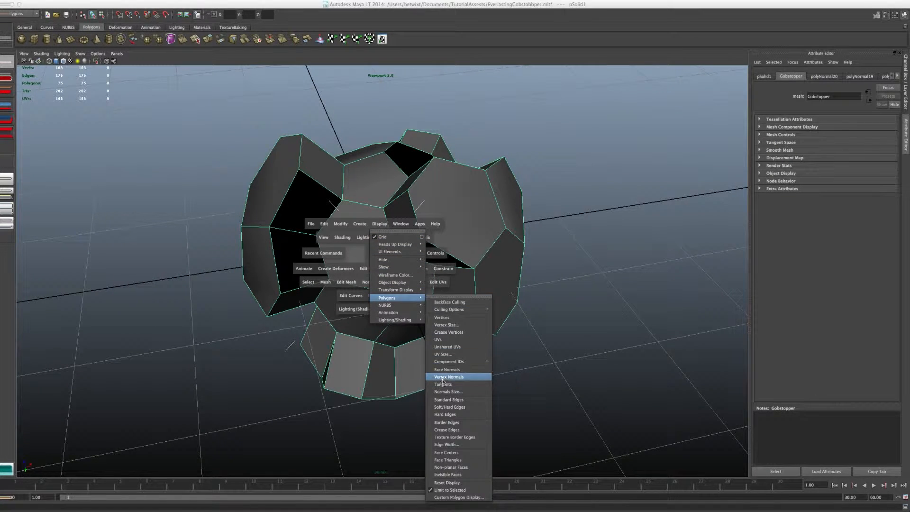
pyautogui.click(448, 377)
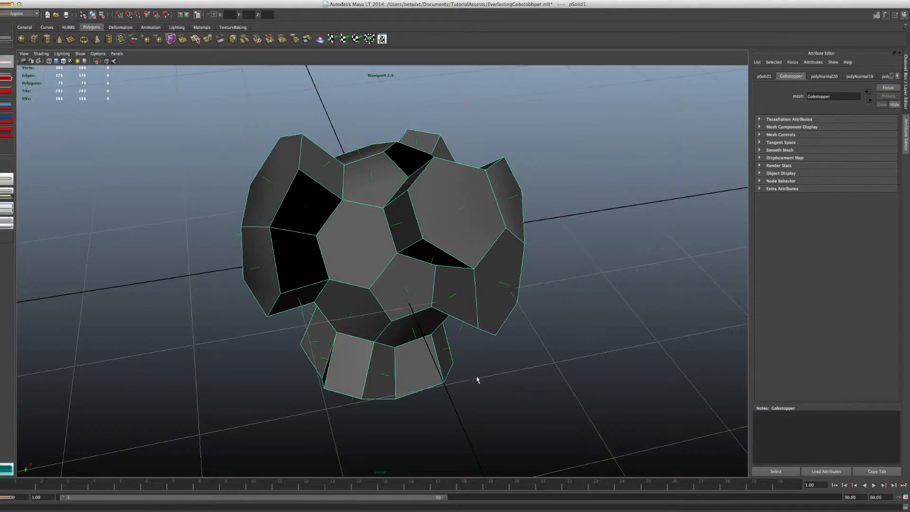
pyautogui.moveTo(478, 380); pyautogui.dragTo(481, 360)
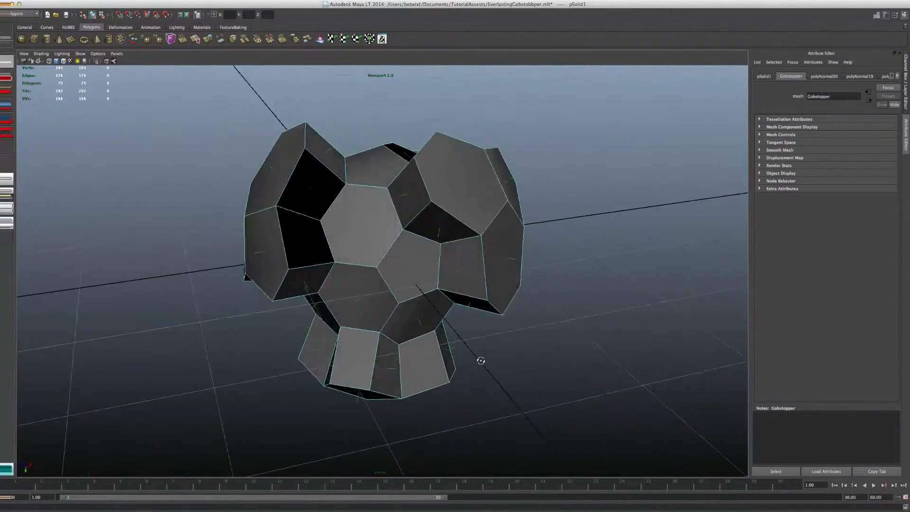
pyautogui.scroll(-3)
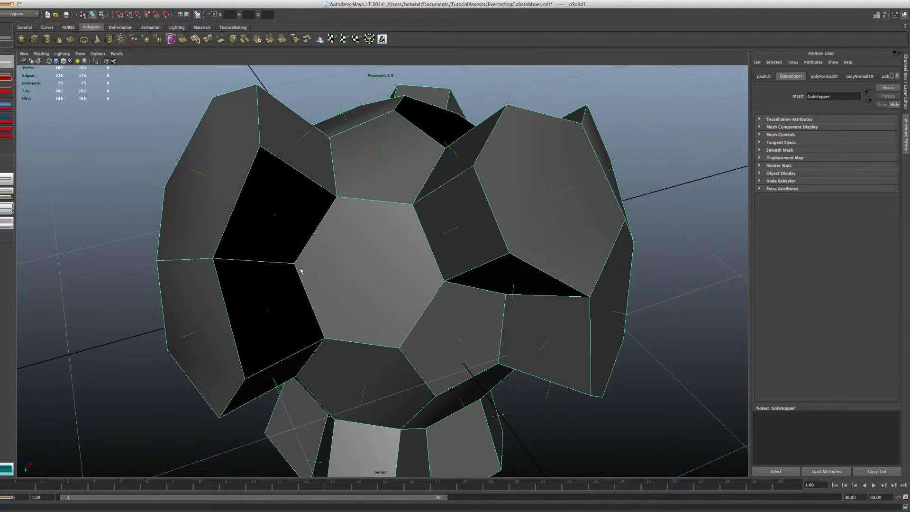
# Step: Pick an inward-facing black face, then orbit the model hunting for more flipped faces
pyautogui.press('space')
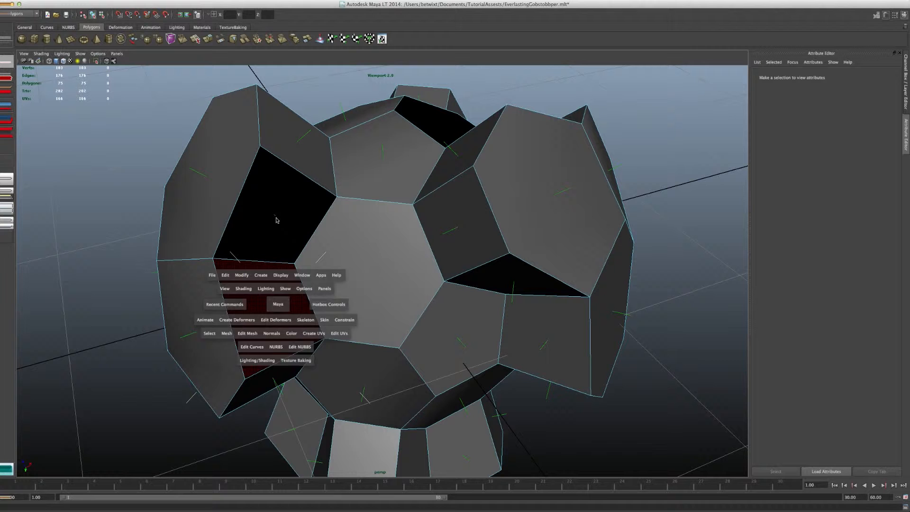
pyautogui.click(276, 318)
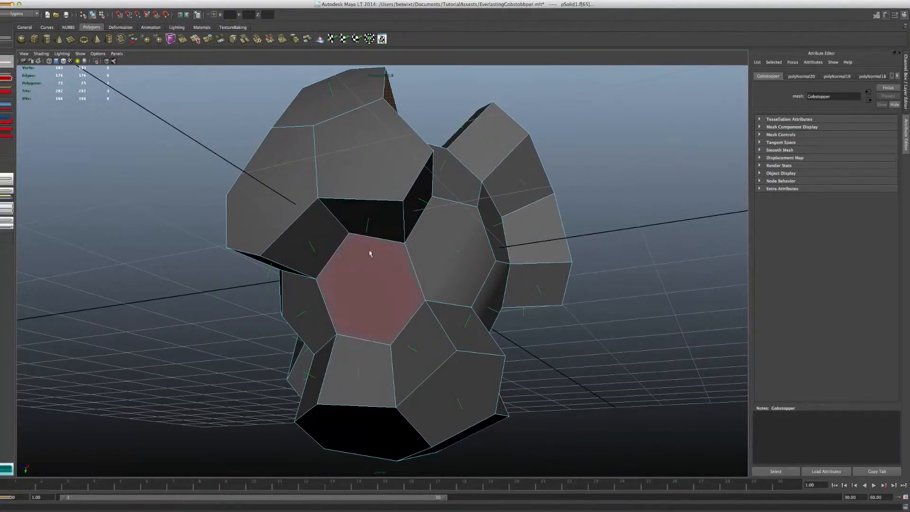
pyautogui.moveTo(369, 254); pyautogui.dragTo(435, 307)
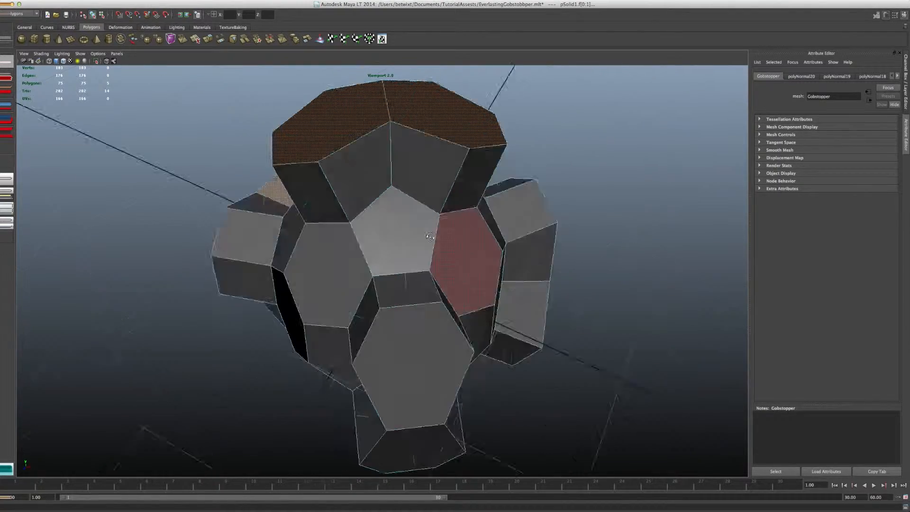
pyautogui.moveTo(429, 232); pyautogui.dragTo(496, 354)
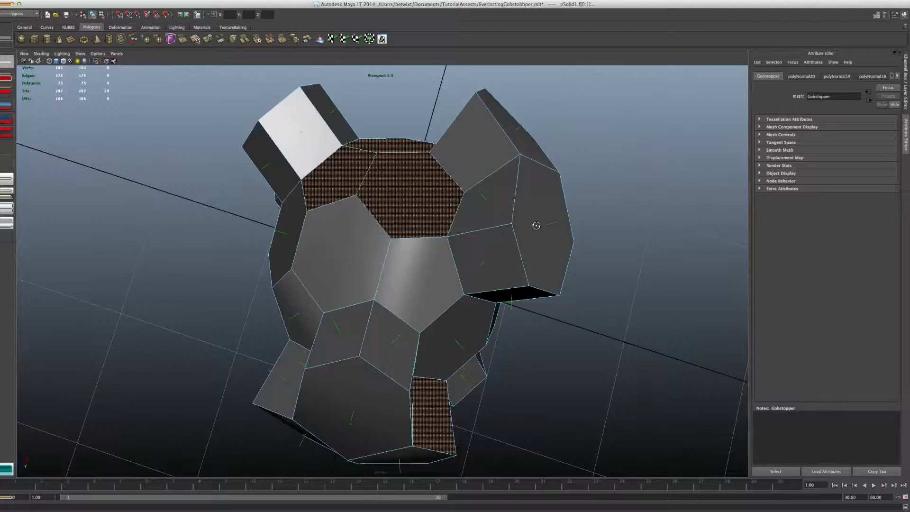
pyautogui.moveTo(537, 226); pyautogui.dragTo(556, 321)
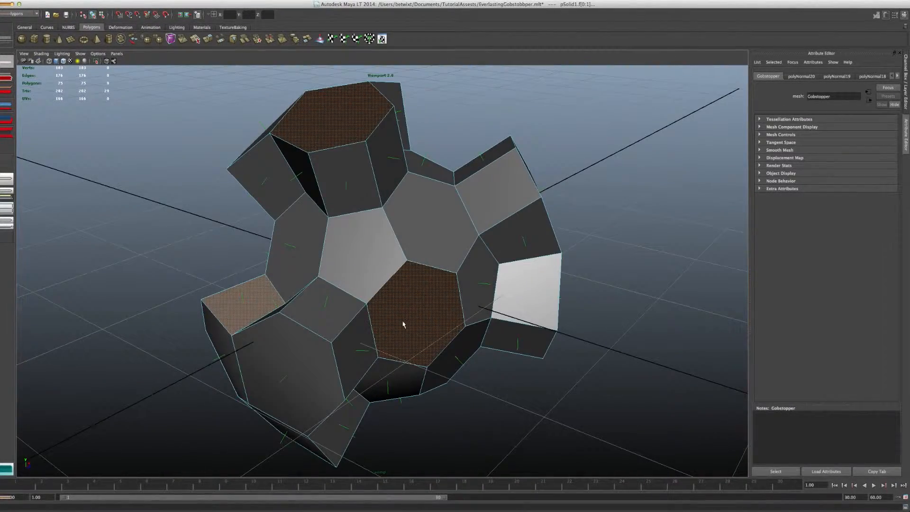
pyautogui.press('space')
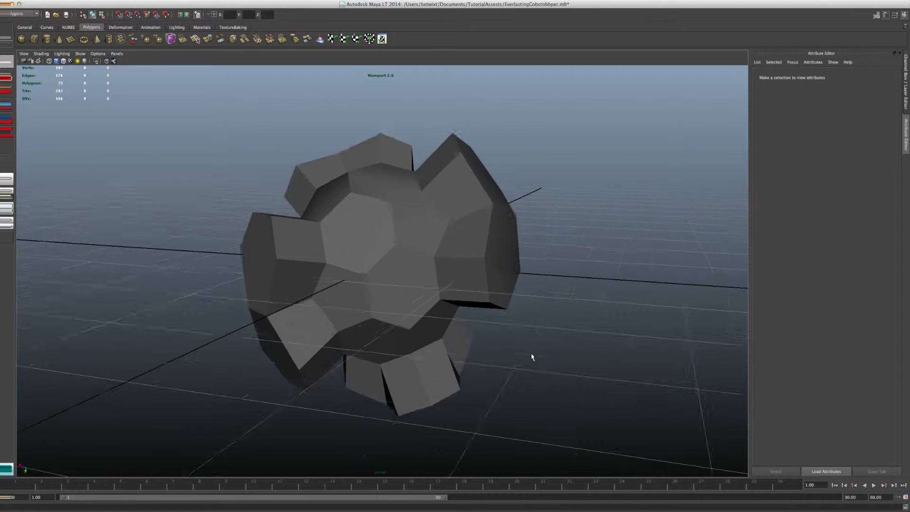
# Step: Orbit the Gobstopper from several angles, including its underside, checking for holes
pyautogui.moveTo(531, 357); pyautogui.dragTo(427, 324)
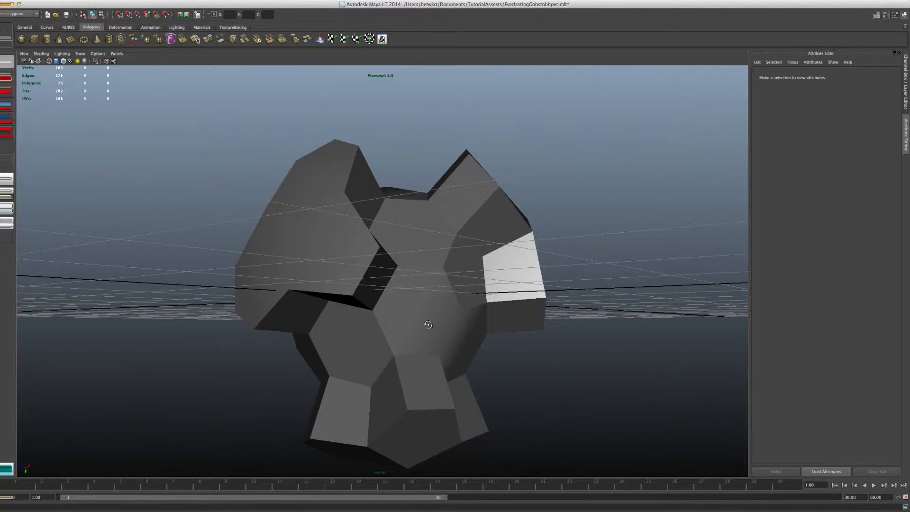
pyautogui.moveTo(427, 324); pyautogui.dragTo(448, 276)
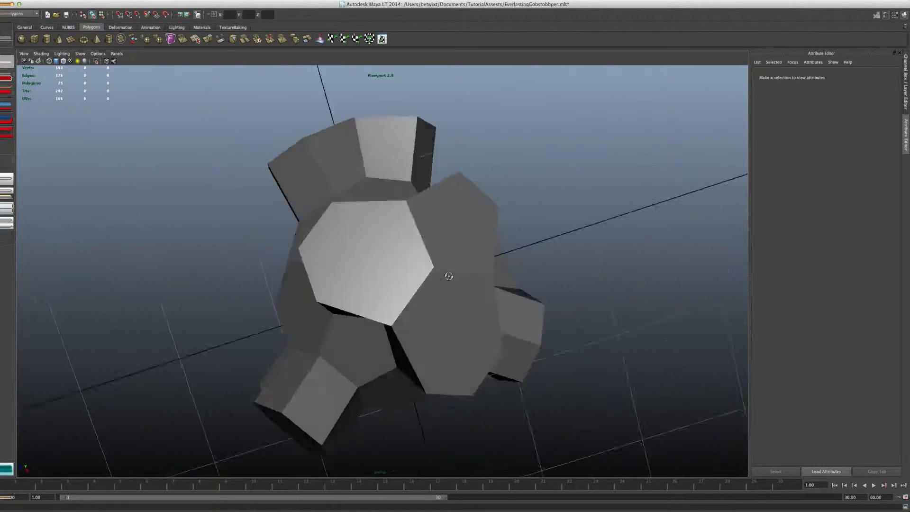
pyautogui.moveTo(448, 276); pyautogui.dragTo(372, 378)
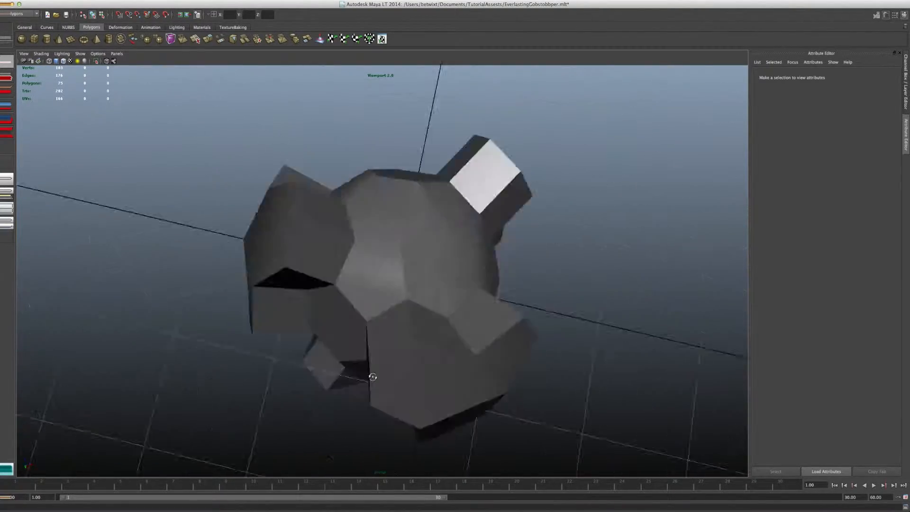
pyautogui.moveTo(373, 377); pyautogui.dragTo(470, 251)
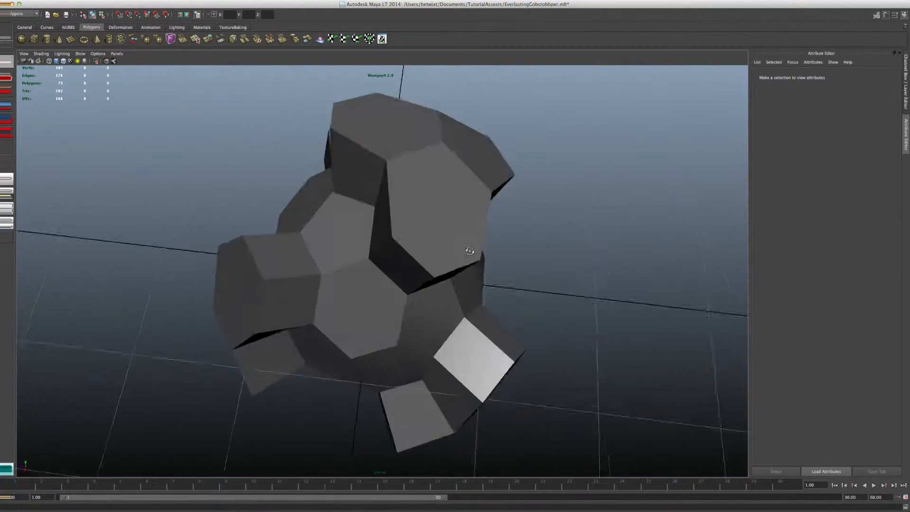
pyautogui.moveTo(470, 251); pyautogui.dragTo(566, 232)
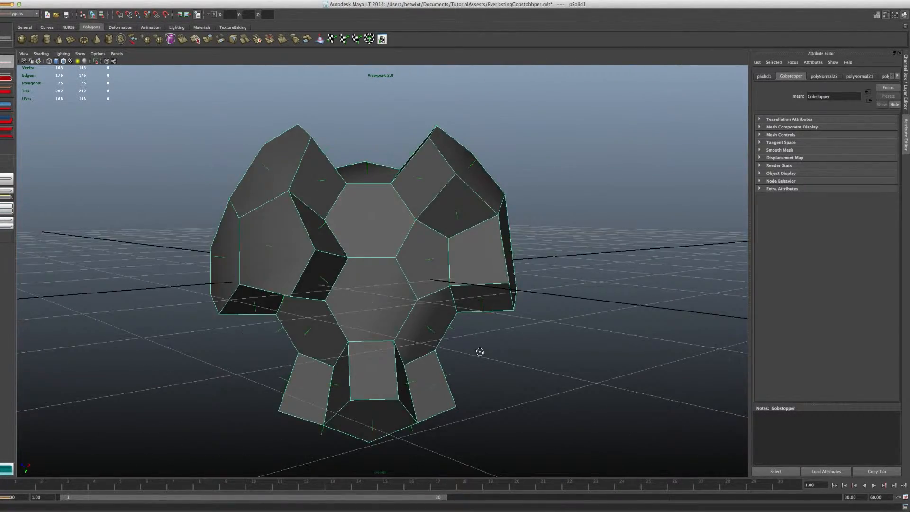
pyautogui.moveTo(479, 352); pyautogui.dragTo(141, 206)
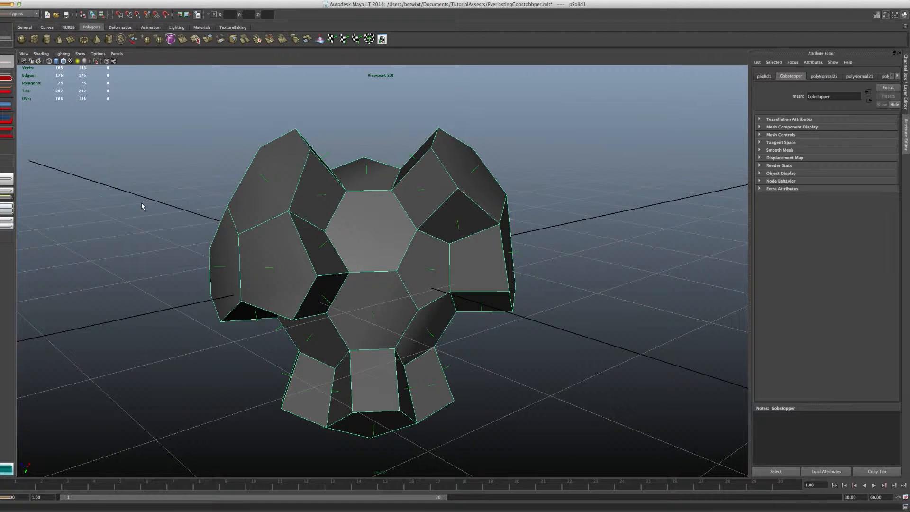
pyautogui.moveTo(149, 202)
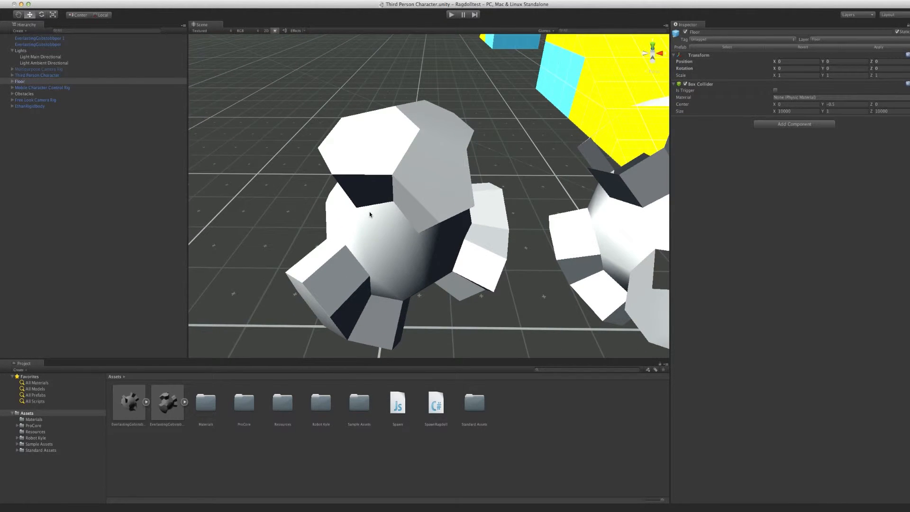
pyautogui.moveTo(353, 464)
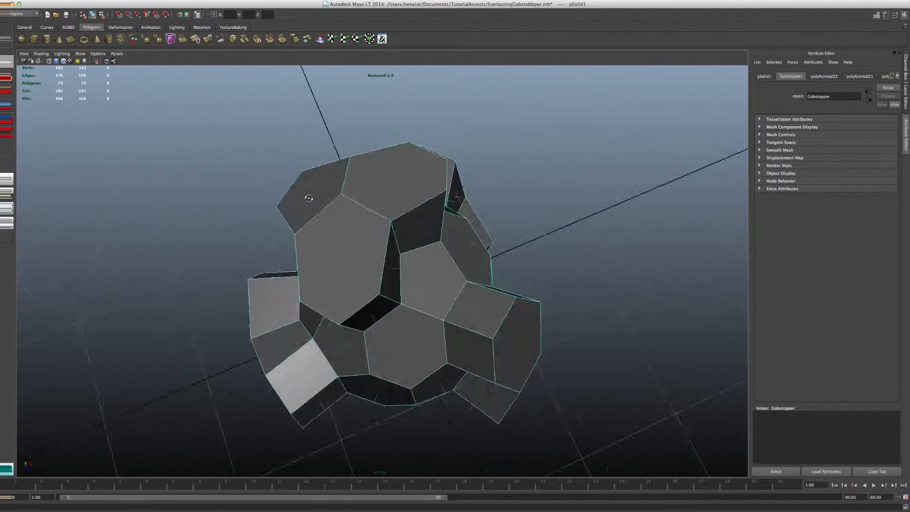
pyautogui.moveTo(310, 199); pyautogui.dragTo(428, 339)
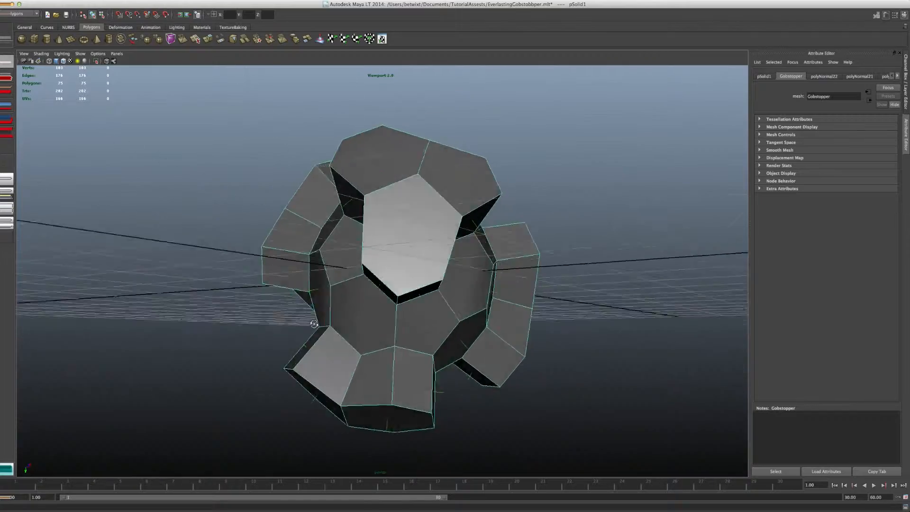
pyautogui.moveTo(313, 323); pyautogui.dragTo(479, 297)
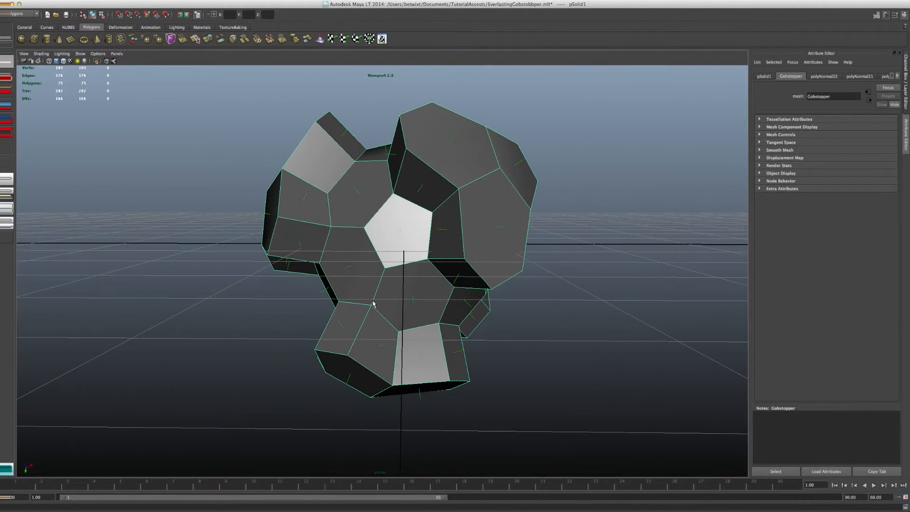
pyautogui.moveTo(431, 421)
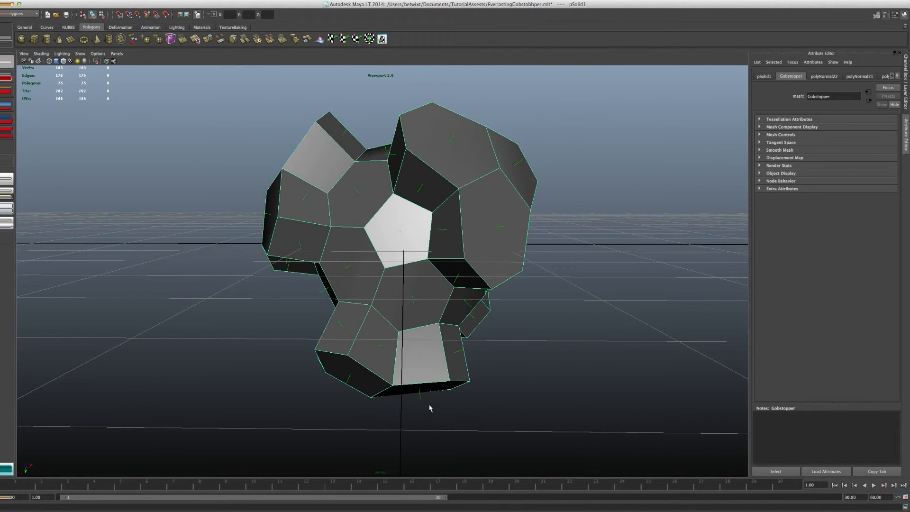